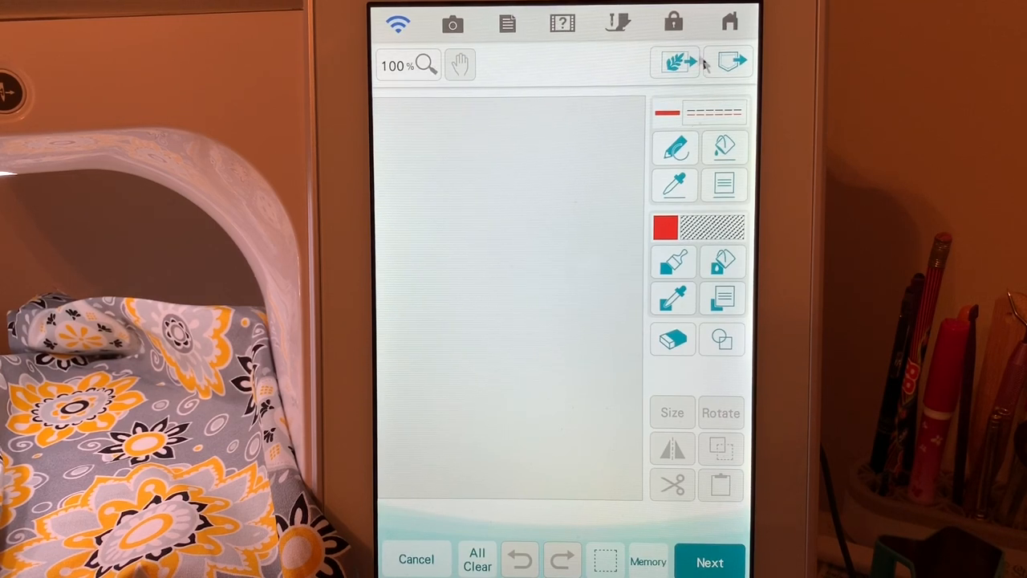
Scan the floral fabric from the scanning frame as a faded drawing background.
left_click(676, 61)
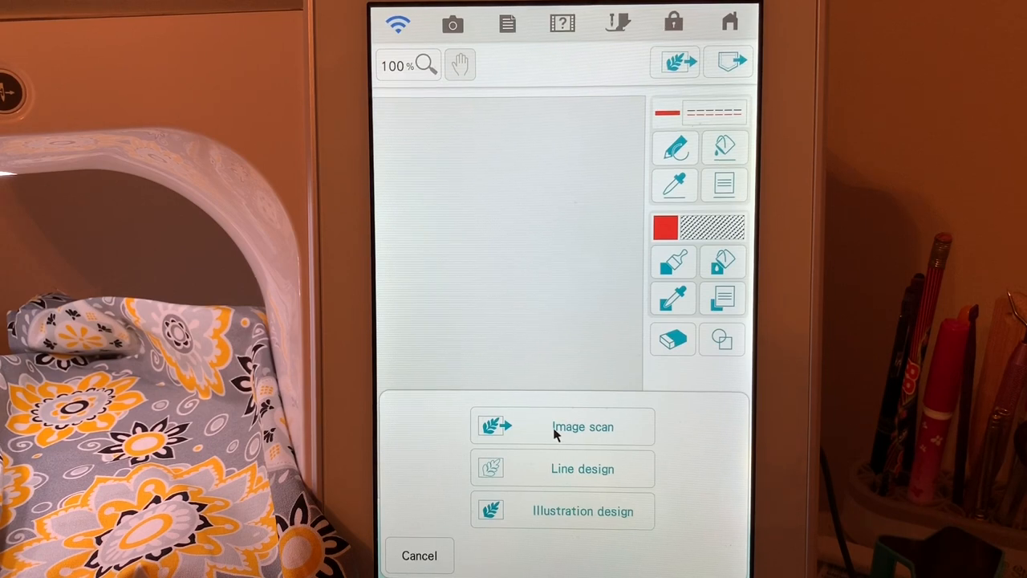
left_click(561, 426)
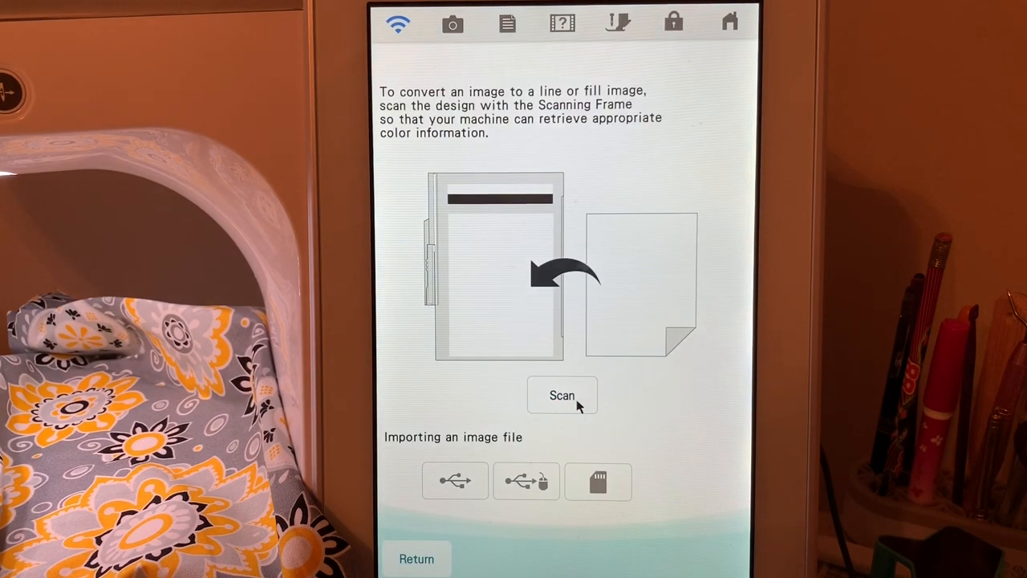
left_click(562, 395)
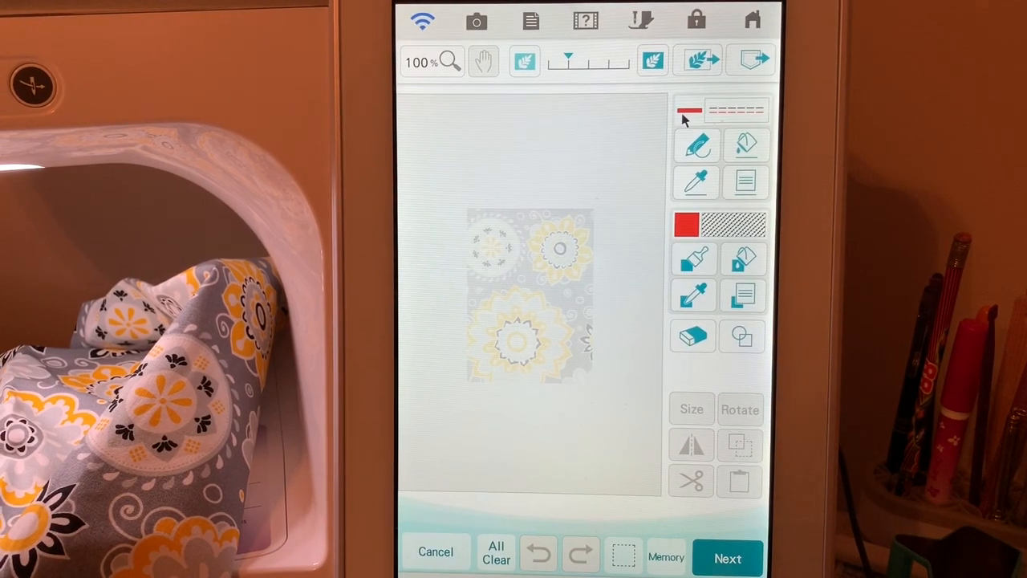
Raise the background opacity so the scanned flowers are clearly visible.
left_click(652, 60)
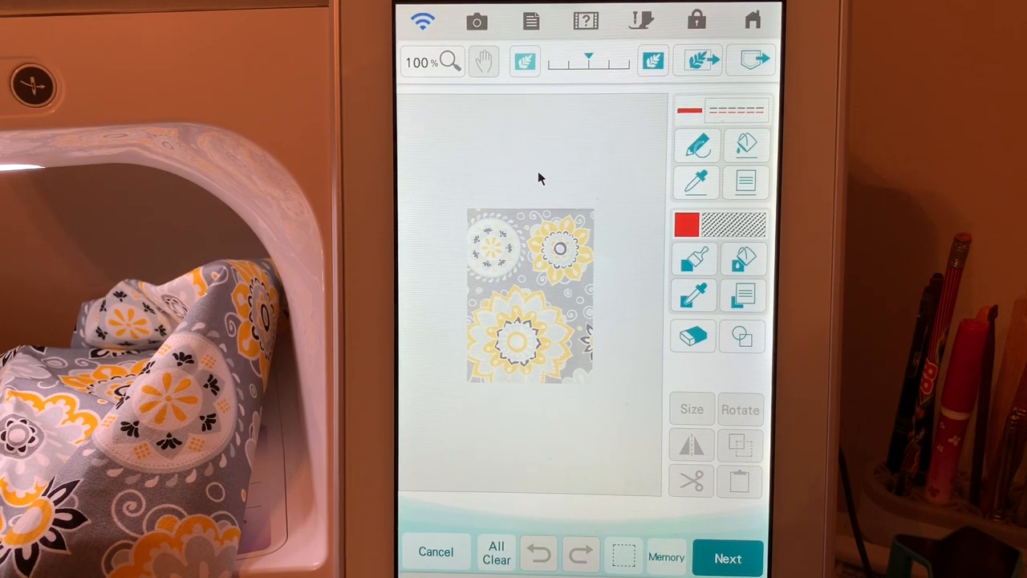
mouse_move(513, 181)
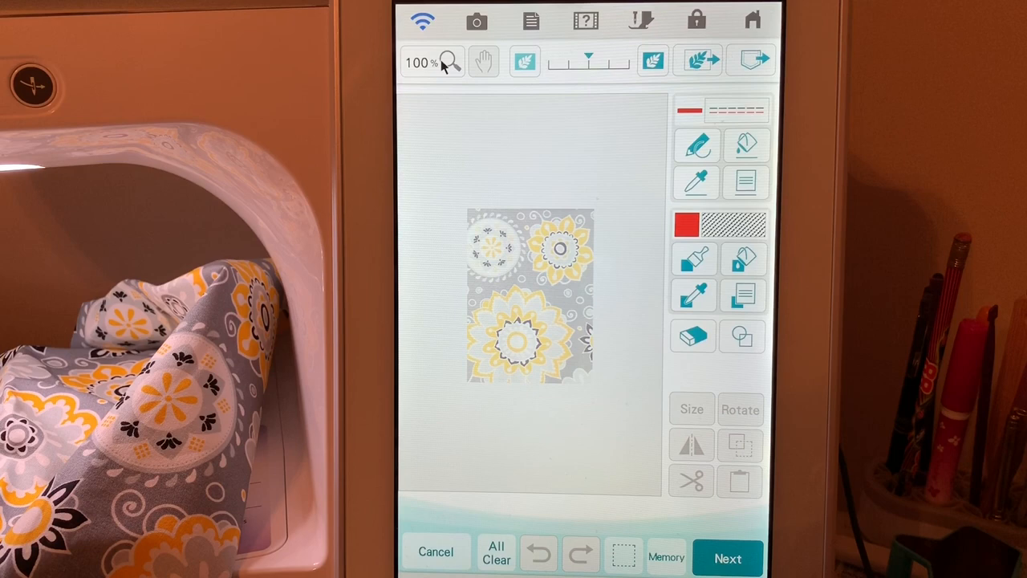
Zoom to 400% on the large flower, then further to 800%.
left_click(432, 62)
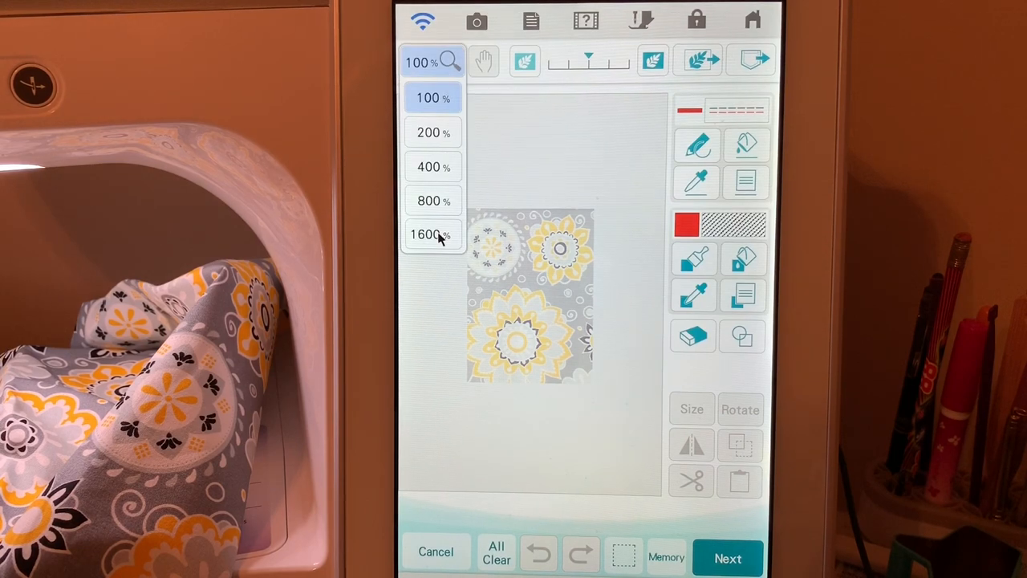
left_click(431, 234)
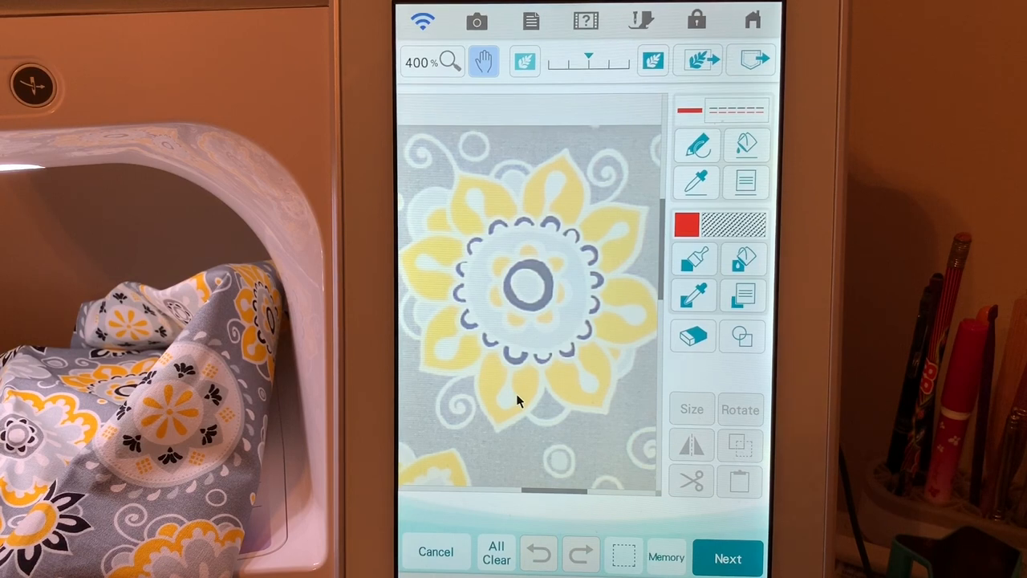
mouse_move(469, 144)
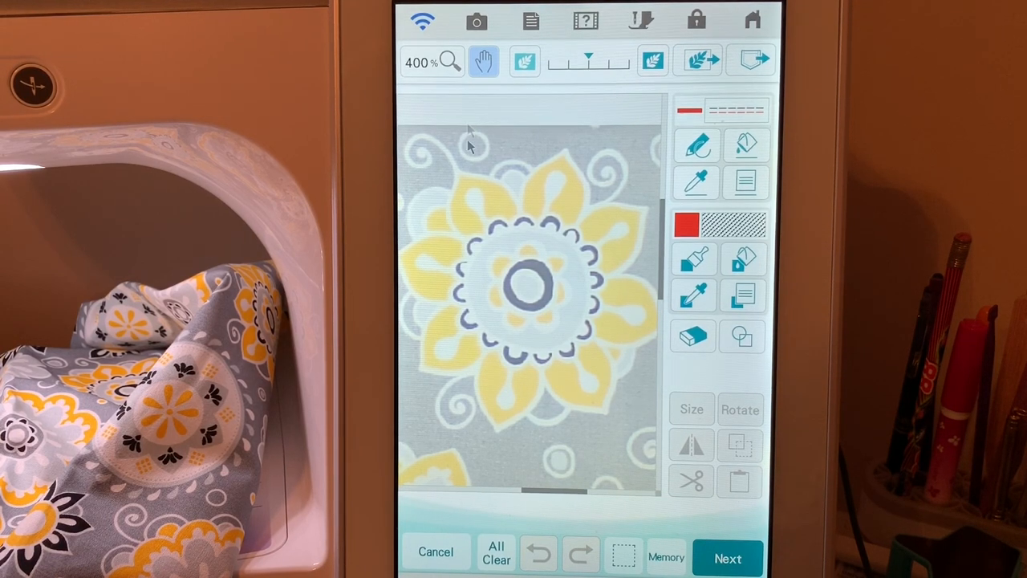
left_click(431, 62)
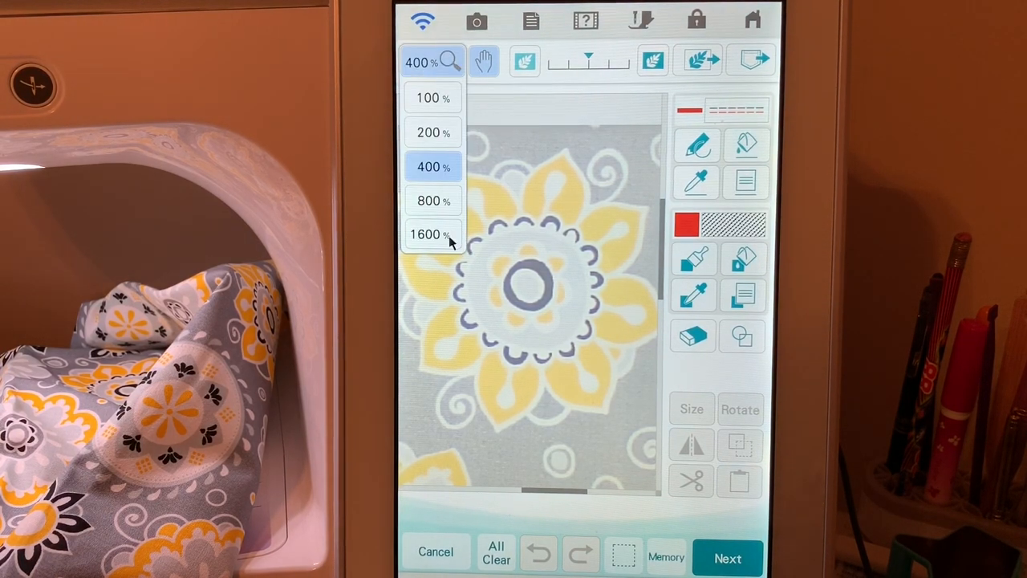
left_click(430, 234)
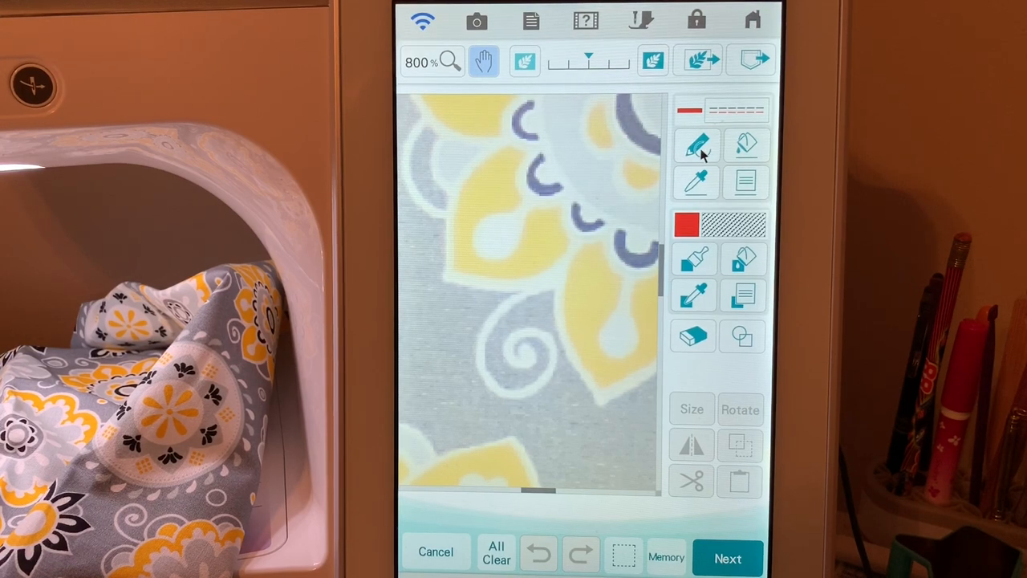
Trace part of the flower's outer petal edge and a swirl with the red line pen.
left_click(696, 145)
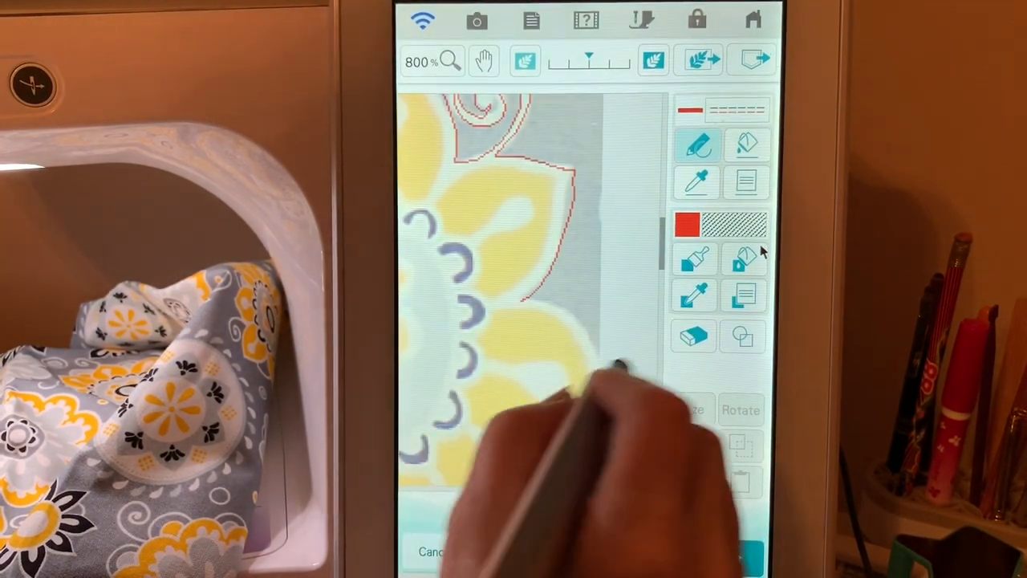
Extend the red outline along the lower petal edges to the next swirl.
left_click(484, 60)
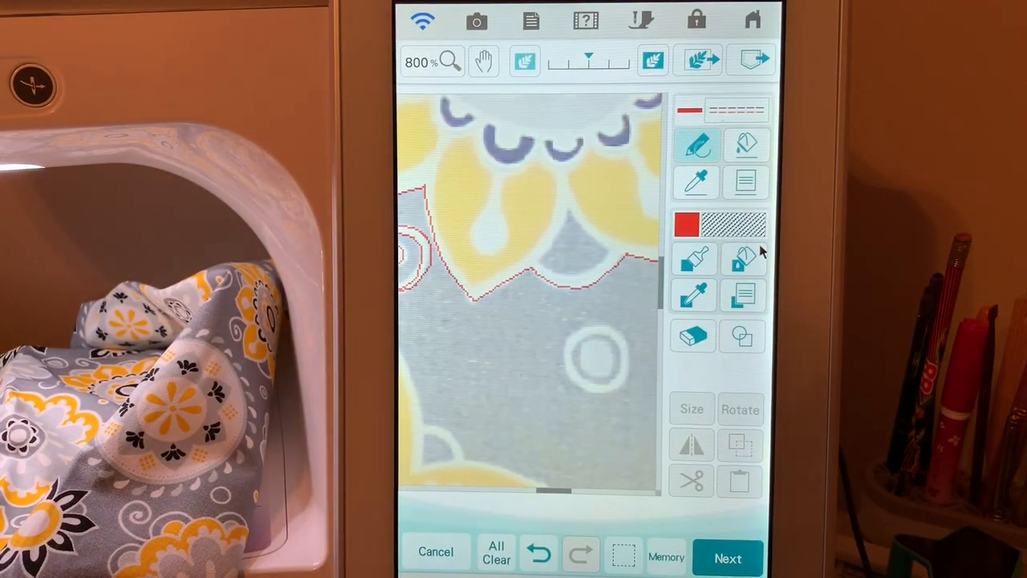
Complete the red outline around the whole flower and swirls, then zoom back to 100%.
left_click(485, 60)
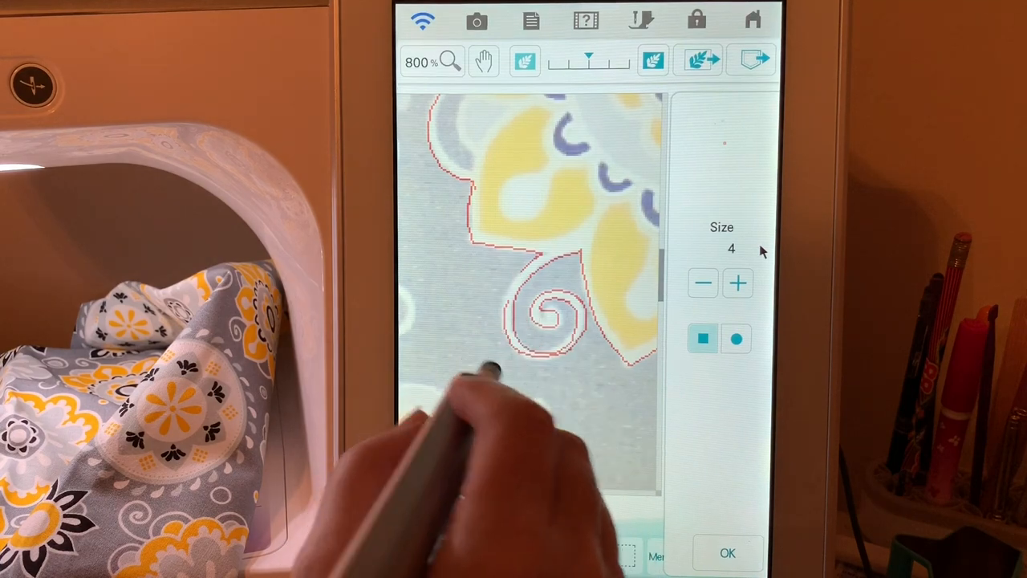
left_click(431, 61)
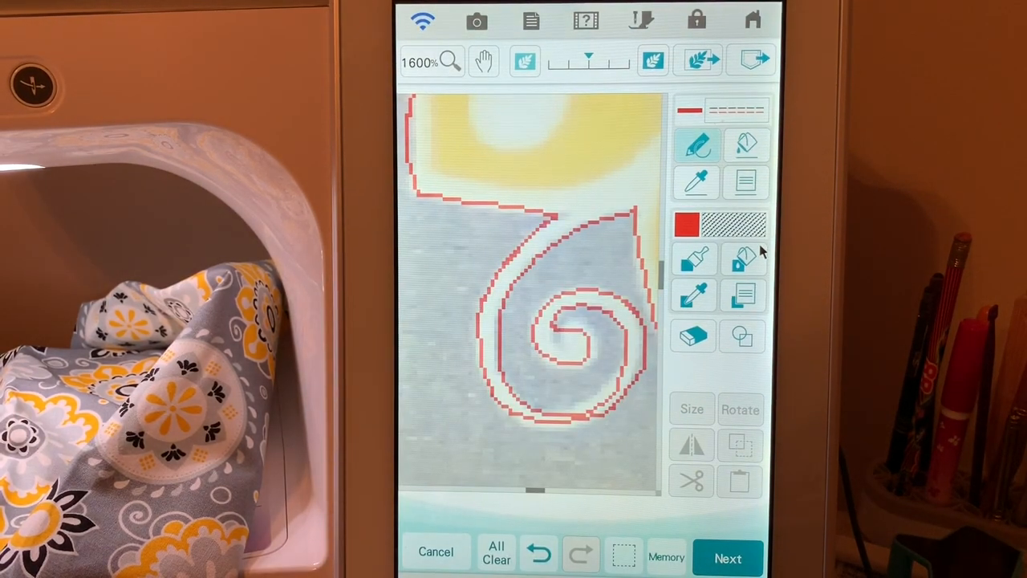
left_click(484, 60)
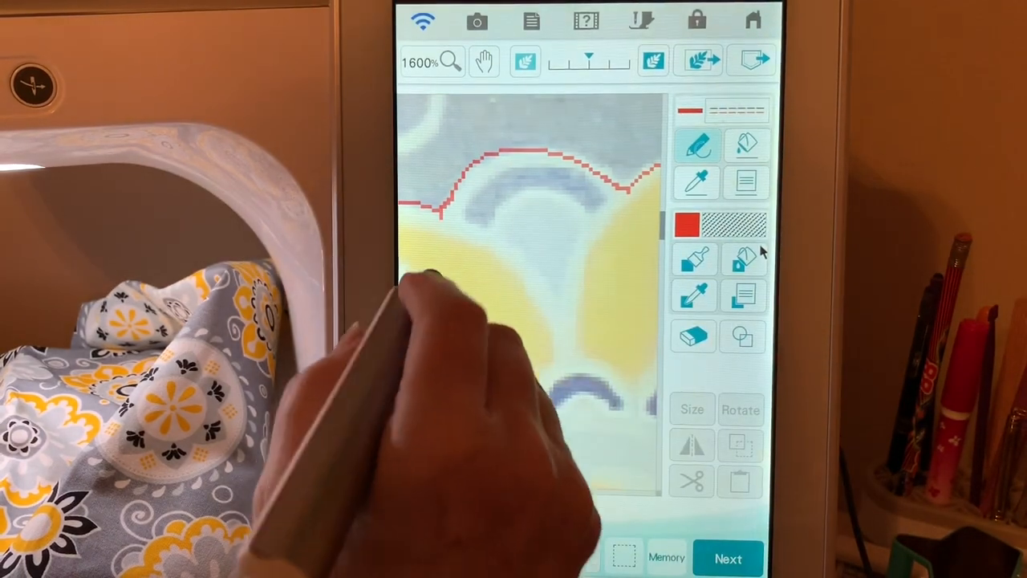
left_click(691, 409)
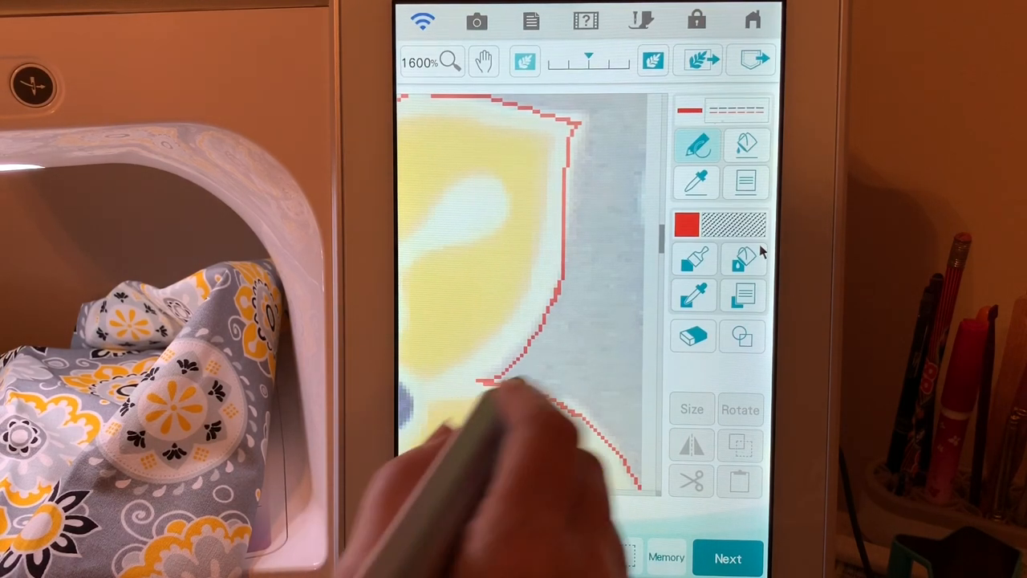
left_click(692, 409)
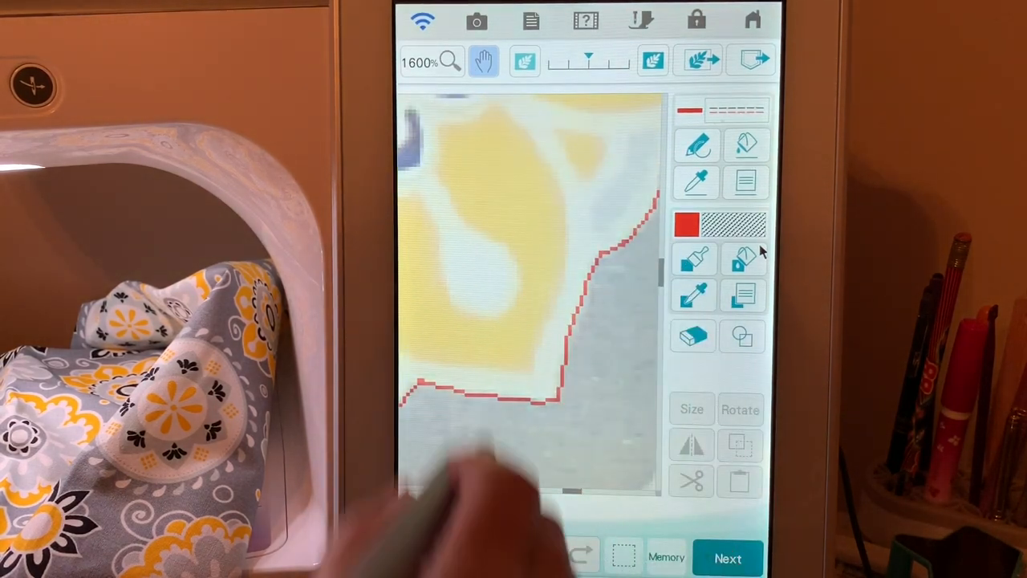
left_click(431, 61)
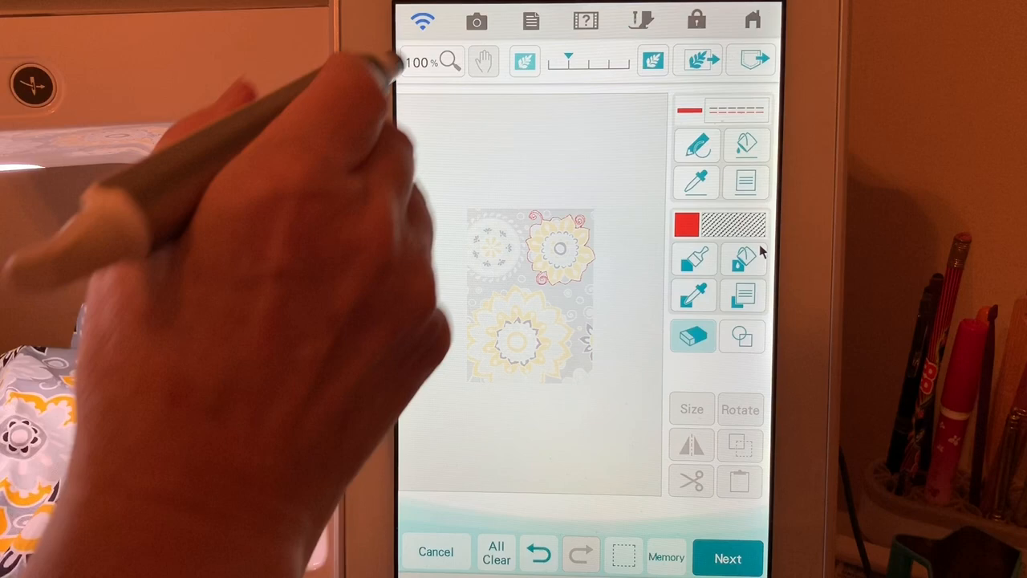
left_click(450, 62)
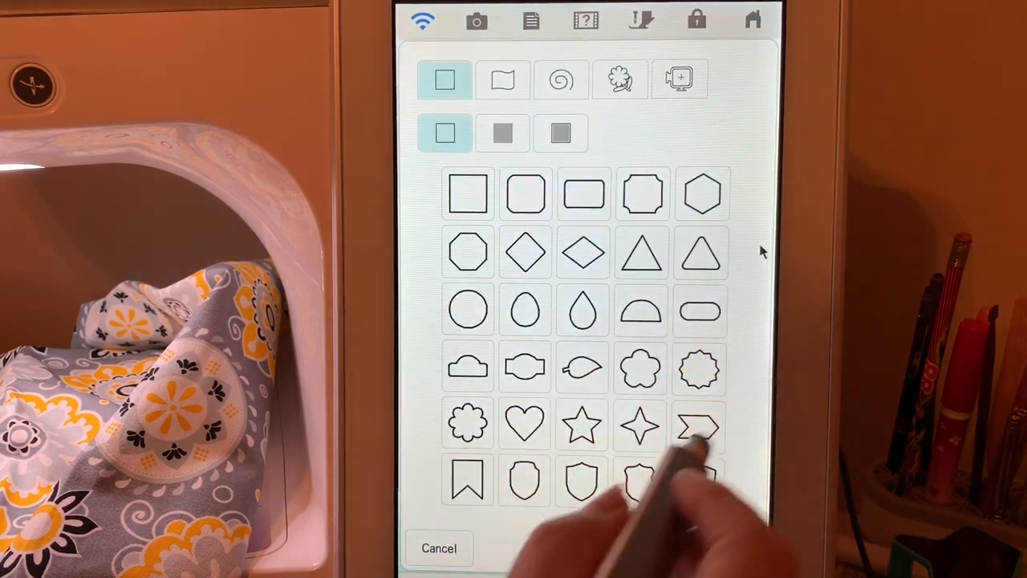
Add the round-centered flower from the Closed shapes library to the drawing.
left_click(503, 79)
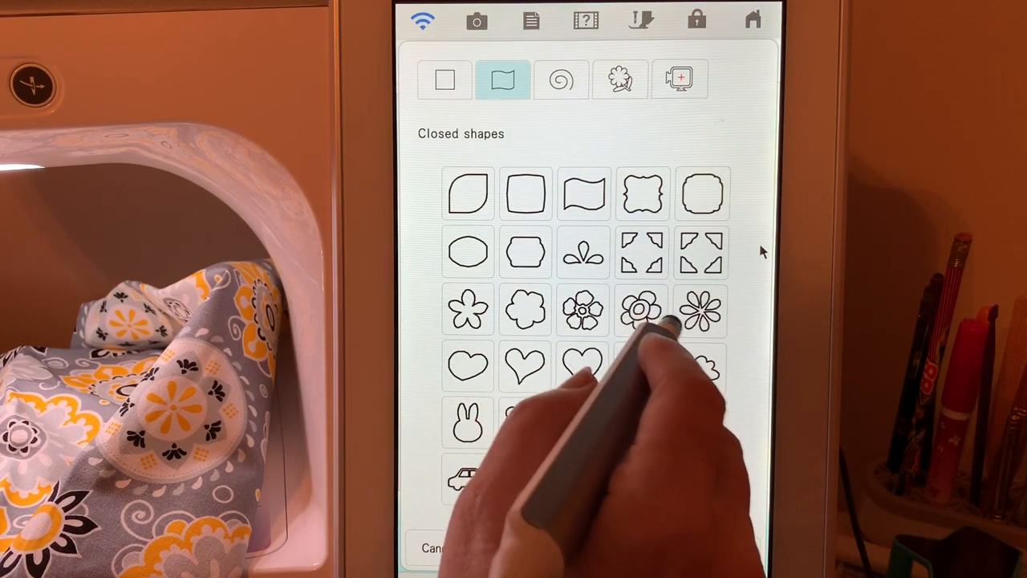
left_click(641, 311)
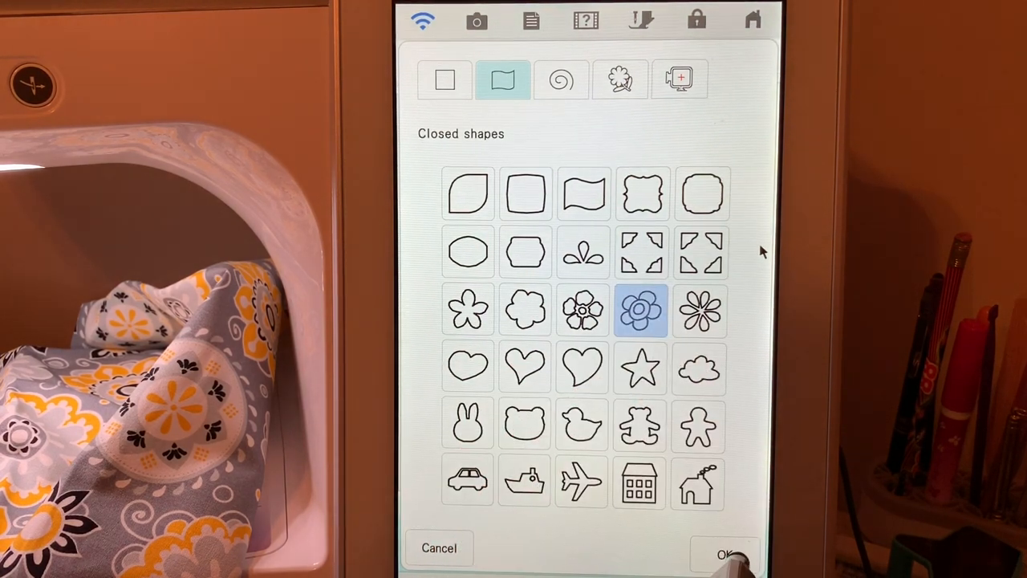
left_click(726, 554)
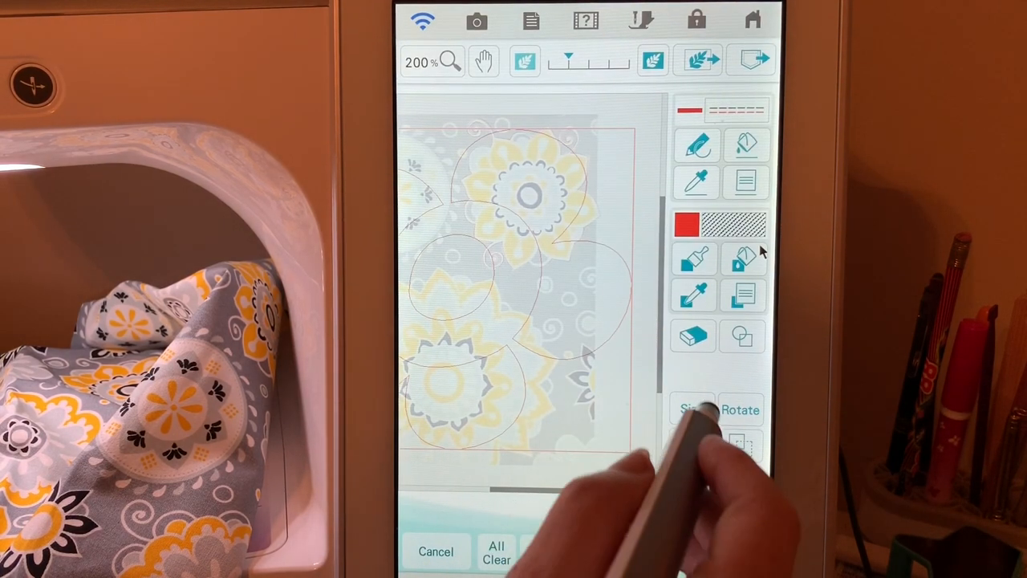
Resize the flower shape to 36.3 x 36.8 mm and center it on the yellow flower.
left_click(692, 409)
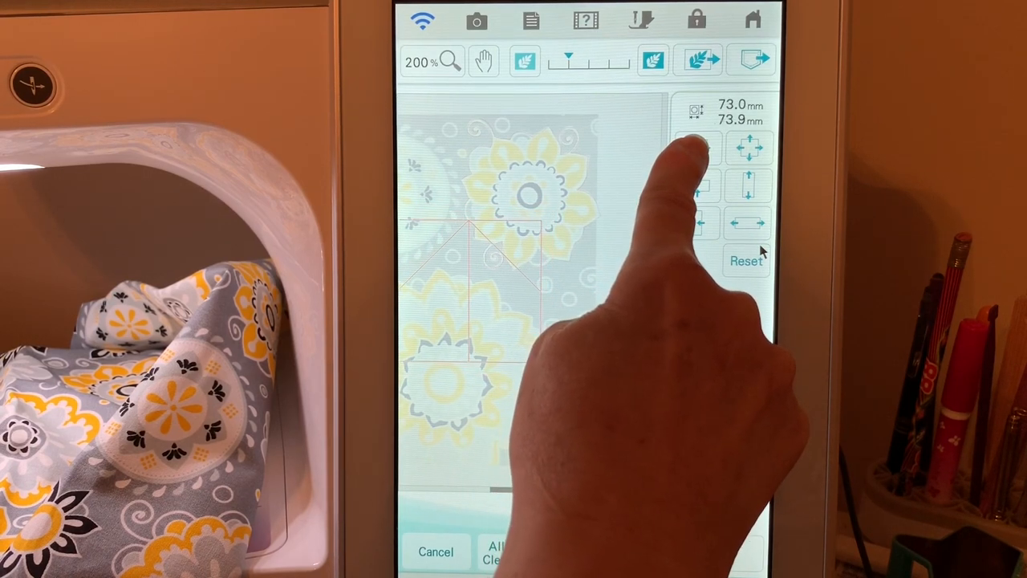
left_click(702, 186)
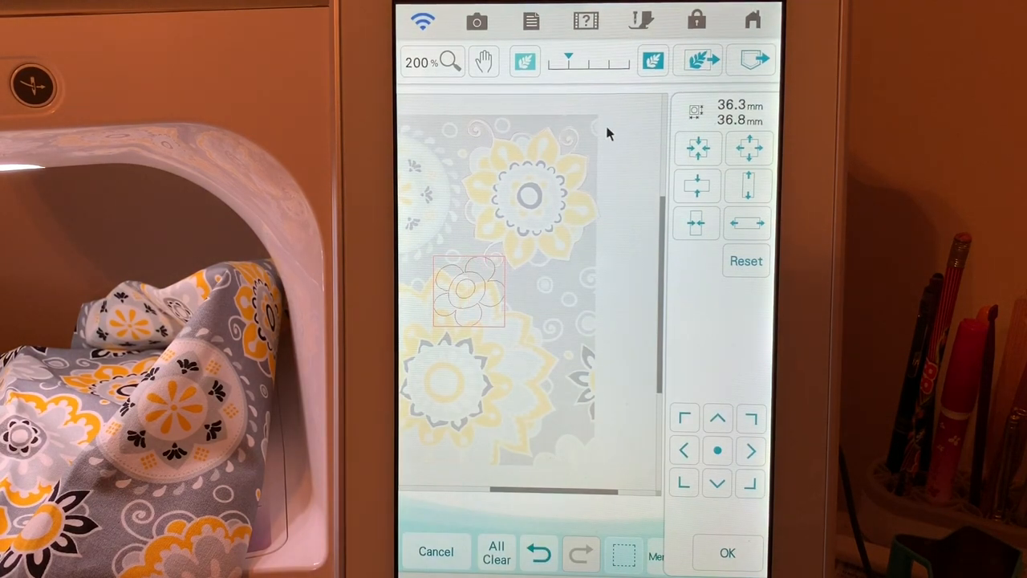
mouse_move(462, 317)
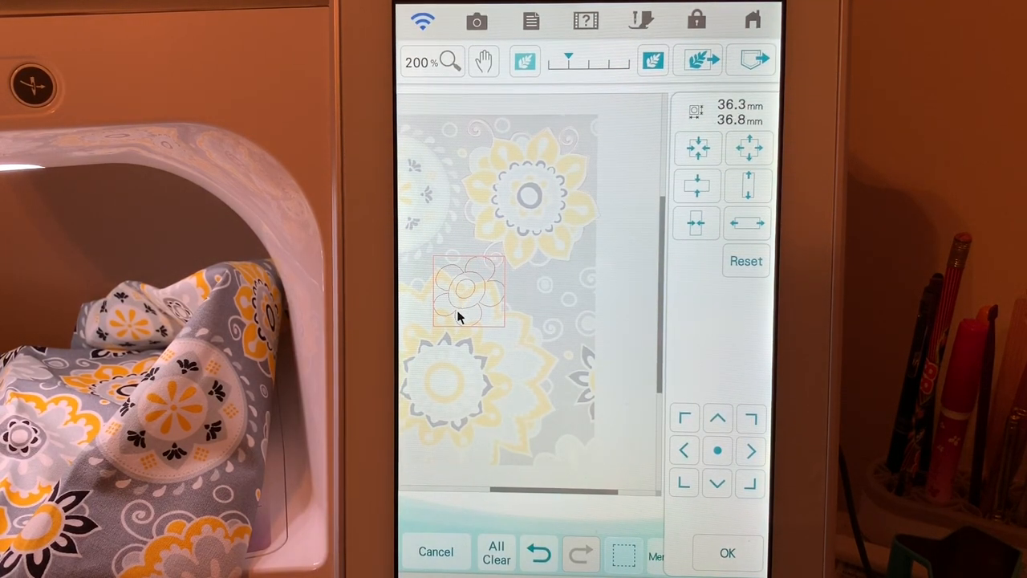
left_click_drag(466, 297, 530, 197)
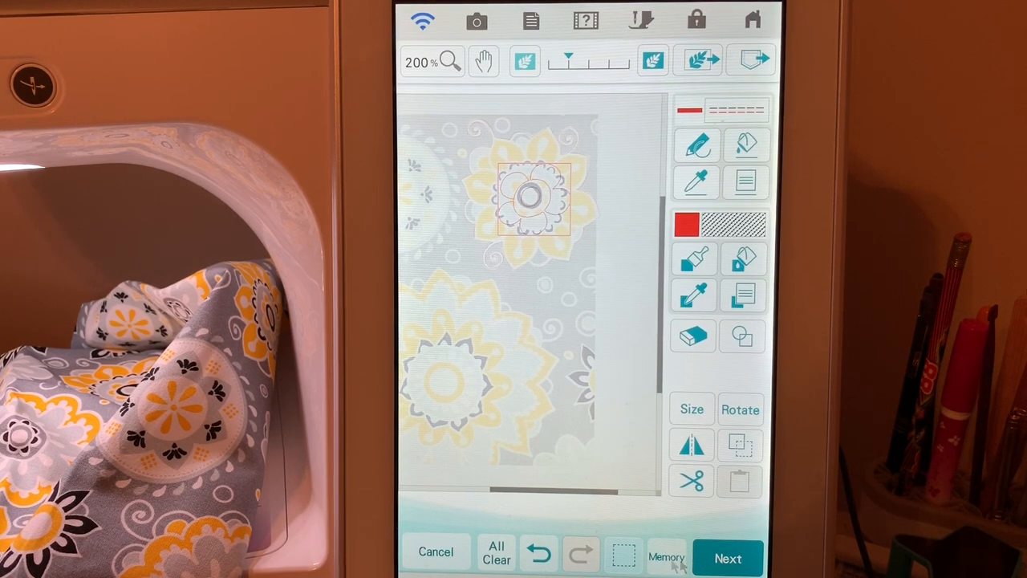
left_click(727, 556)
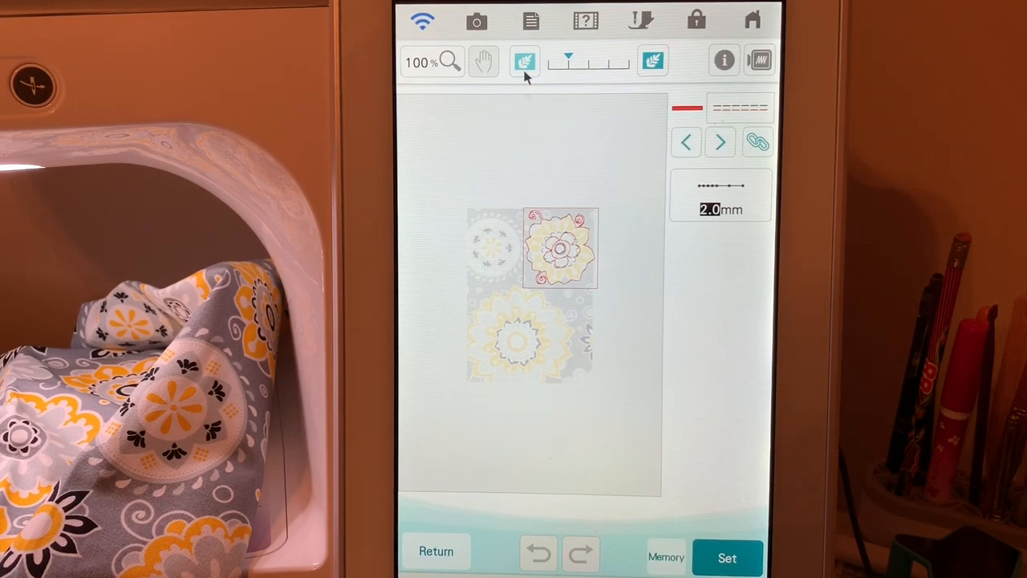
Turn off the fabric background, apply line stitch settings to all outlines, and convert.
left_click(524, 60)
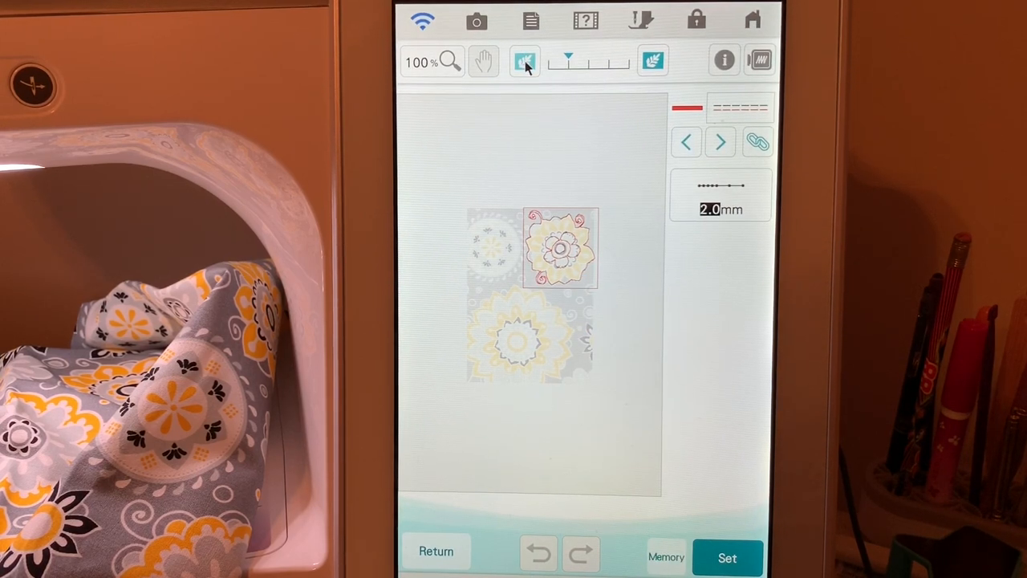
left_click(524, 61)
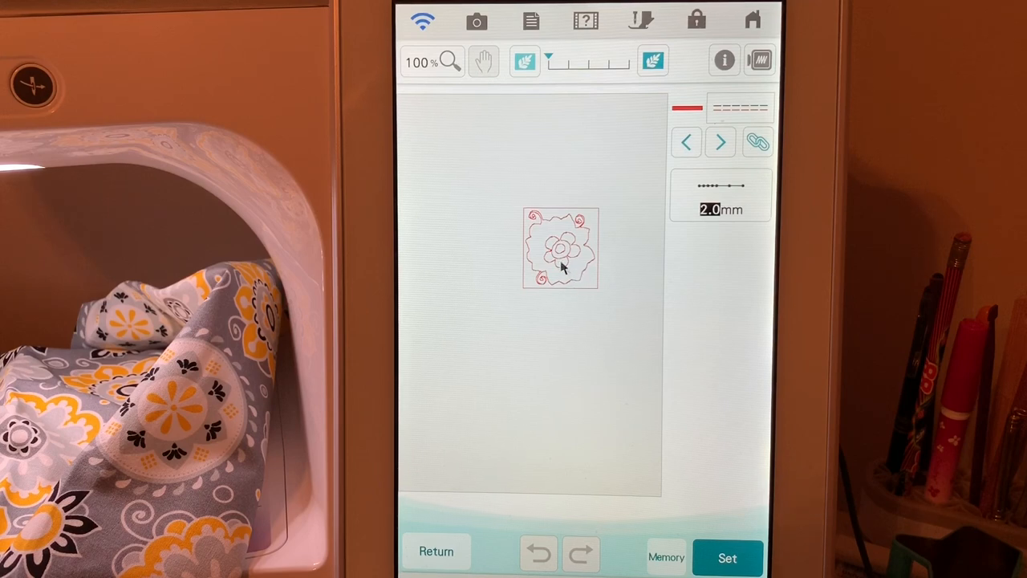
mouse_move(576, 276)
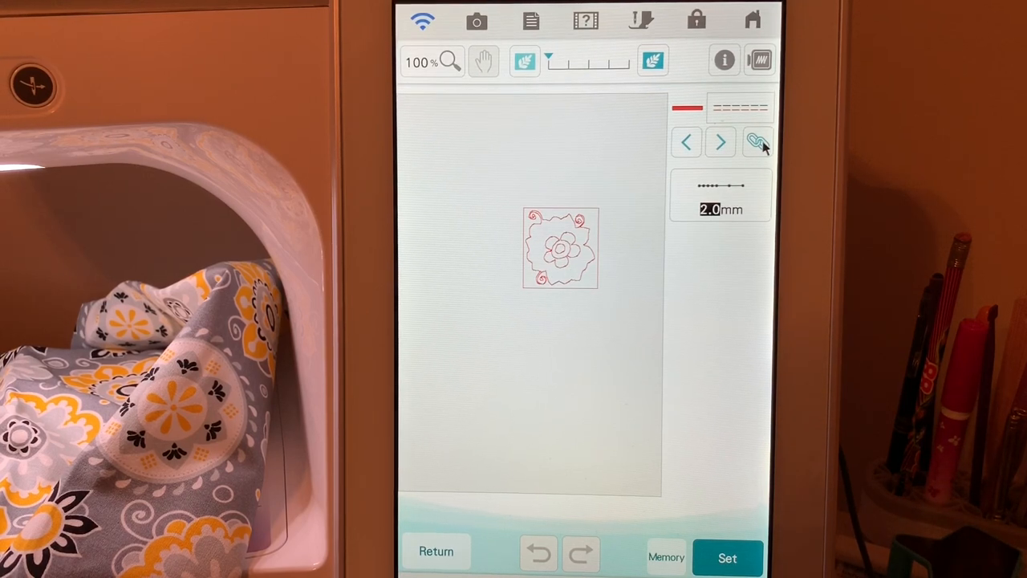
left_click(756, 142)
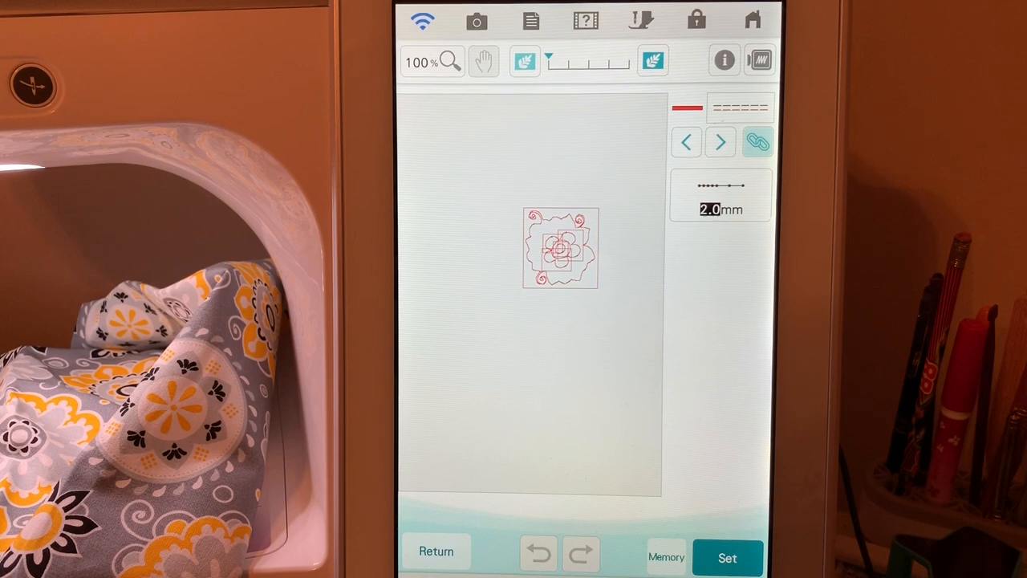
left_click(726, 556)
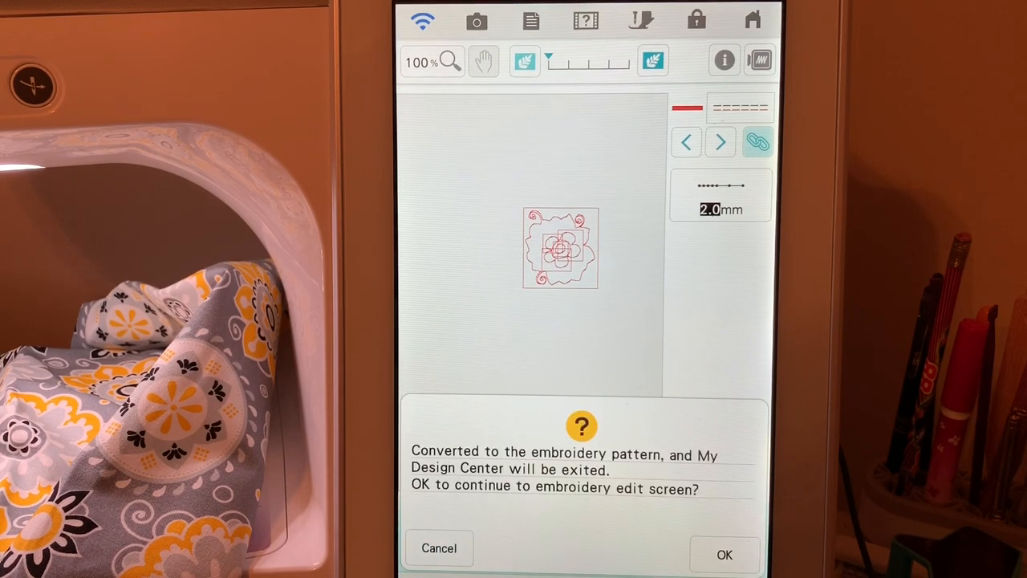
Confirm conversion and switch the measurement units from mm to inches.
left_click(723, 554)
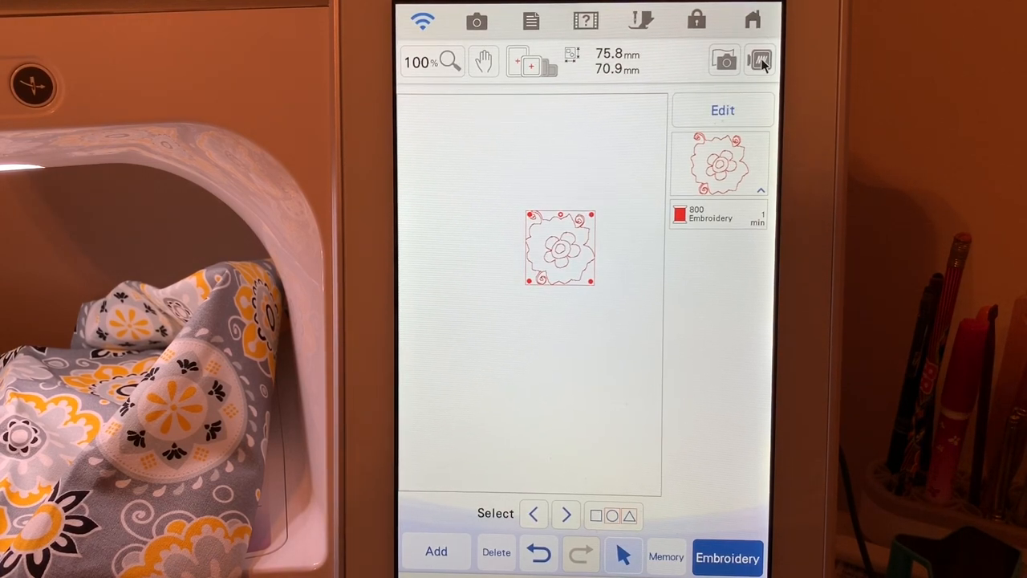
left_click(759, 60)
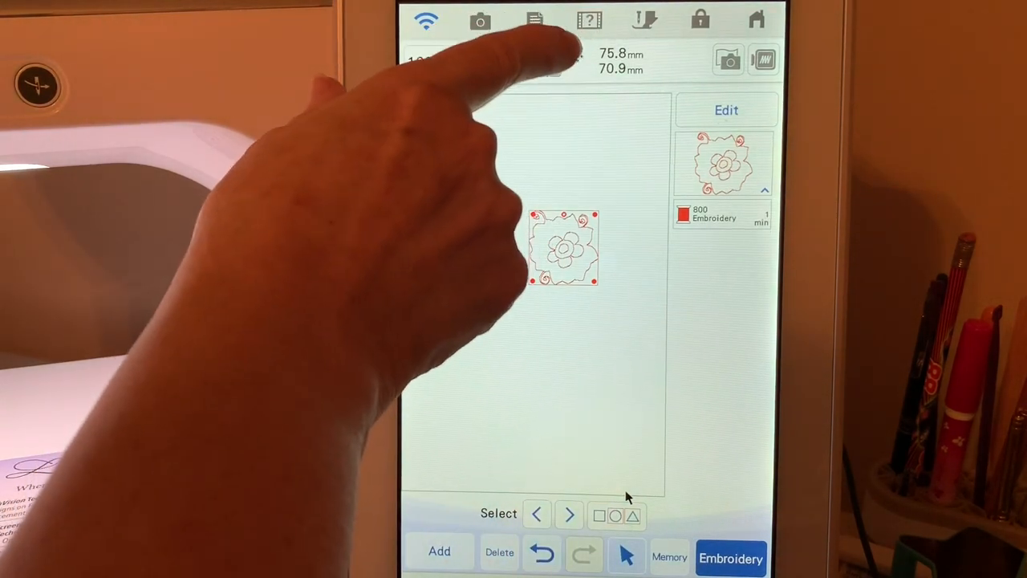
left_click(535, 20)
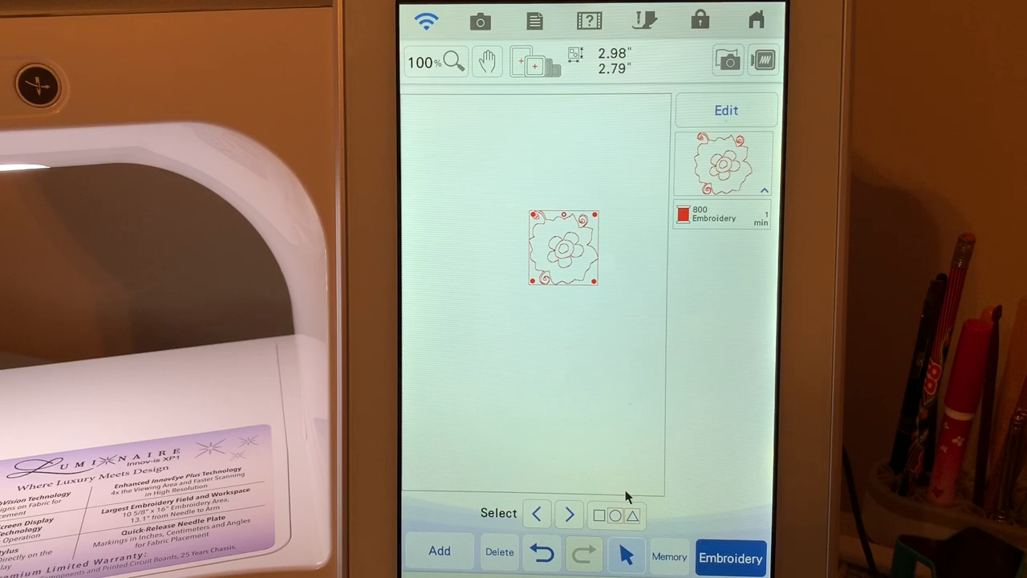
mouse_move(573, 173)
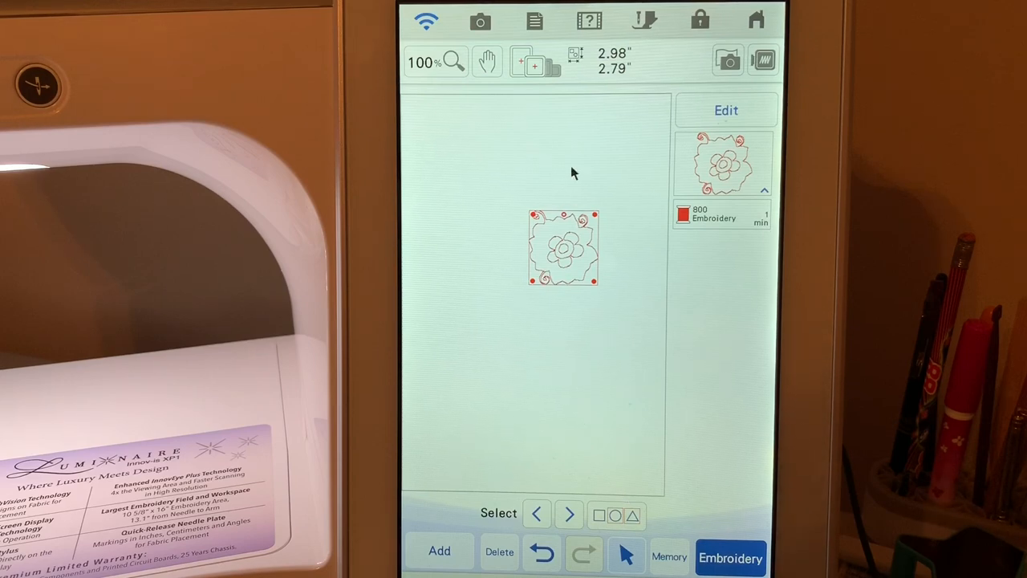
Enlarge the flower proportionally to 3.46 x 3.24 inches, recalculating stitches.
left_click(725, 110)
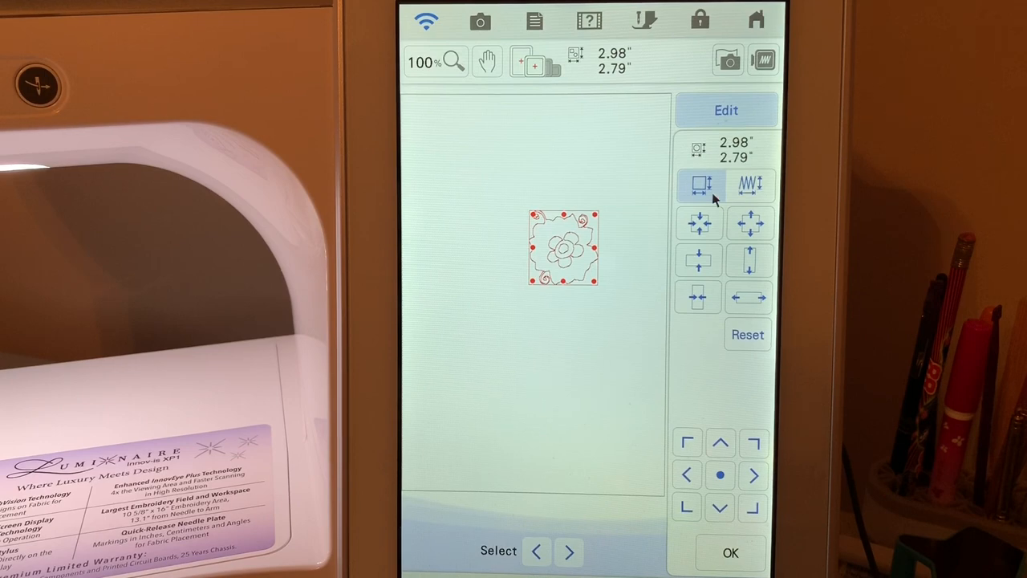
left_click(747, 334)
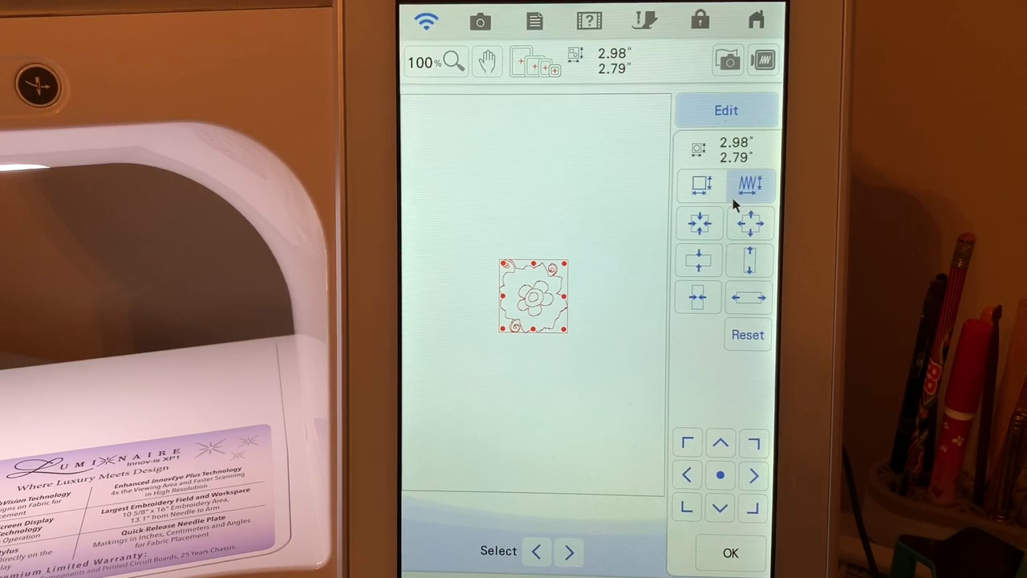
left_click(750, 223)
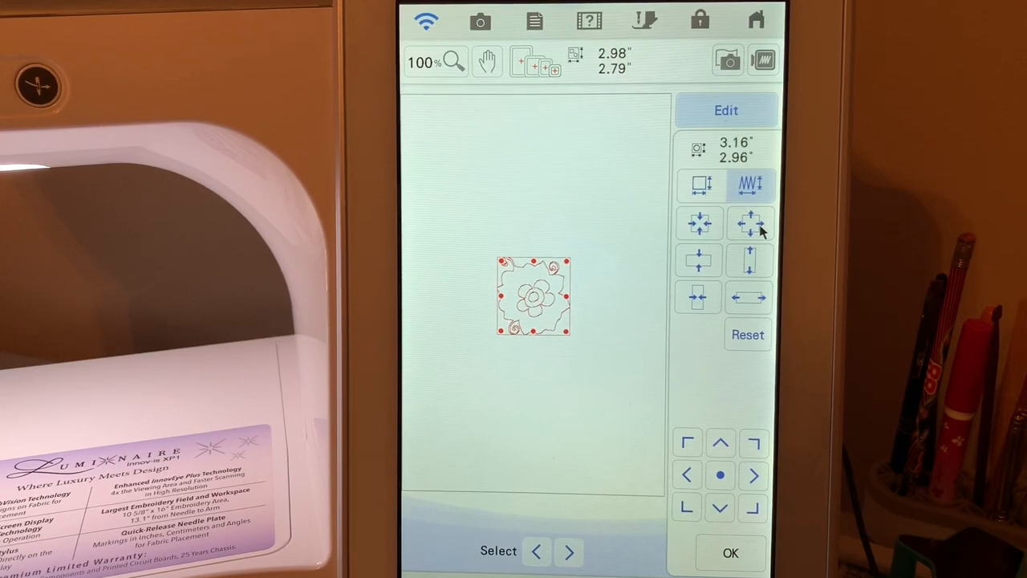
left_click(750, 223)
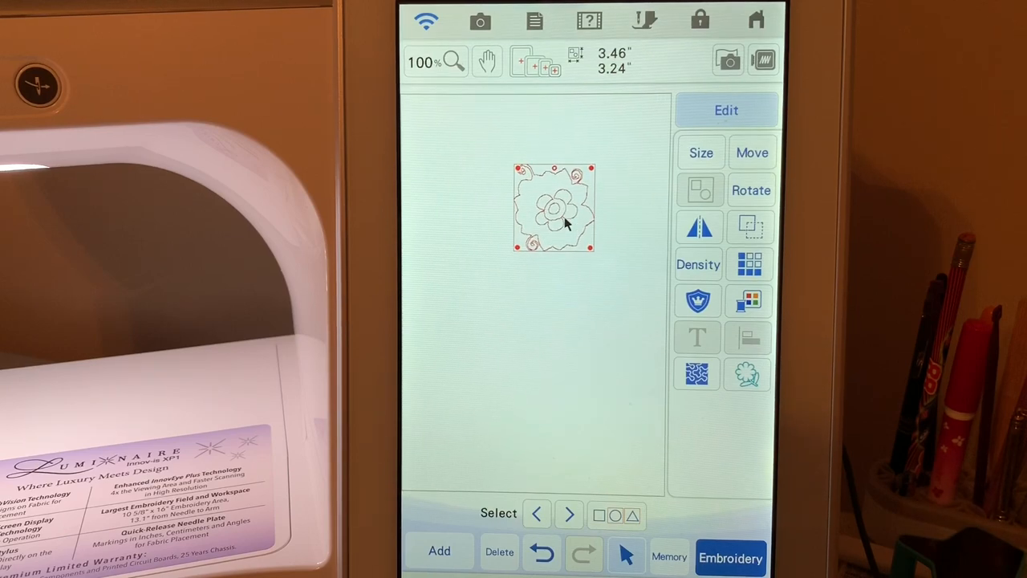
Drag the flower down toward the hoop centre and duplicate it.
left_click_drag(552, 207, 579, 263)
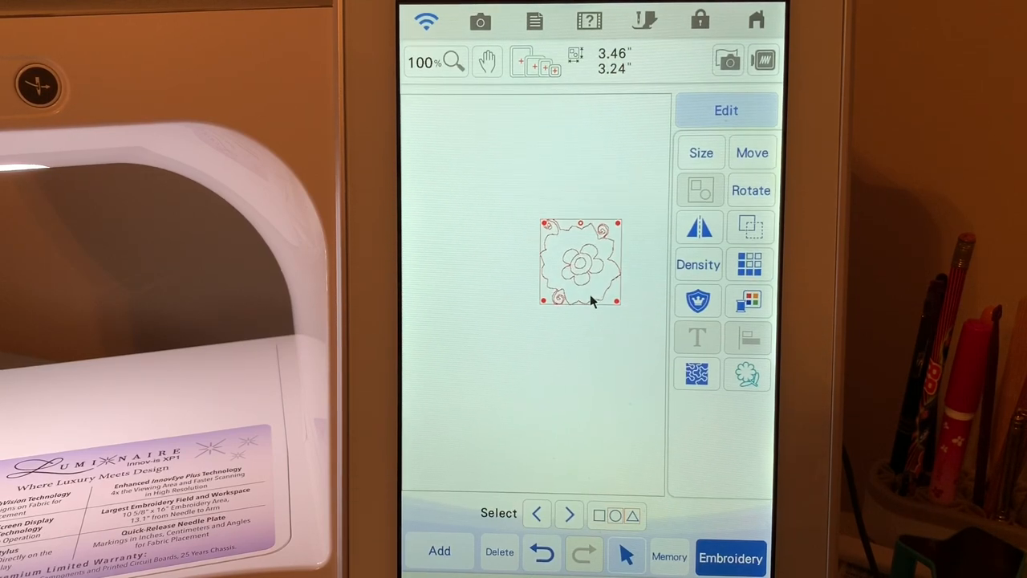
left_click_drag(579, 262, 543, 311)
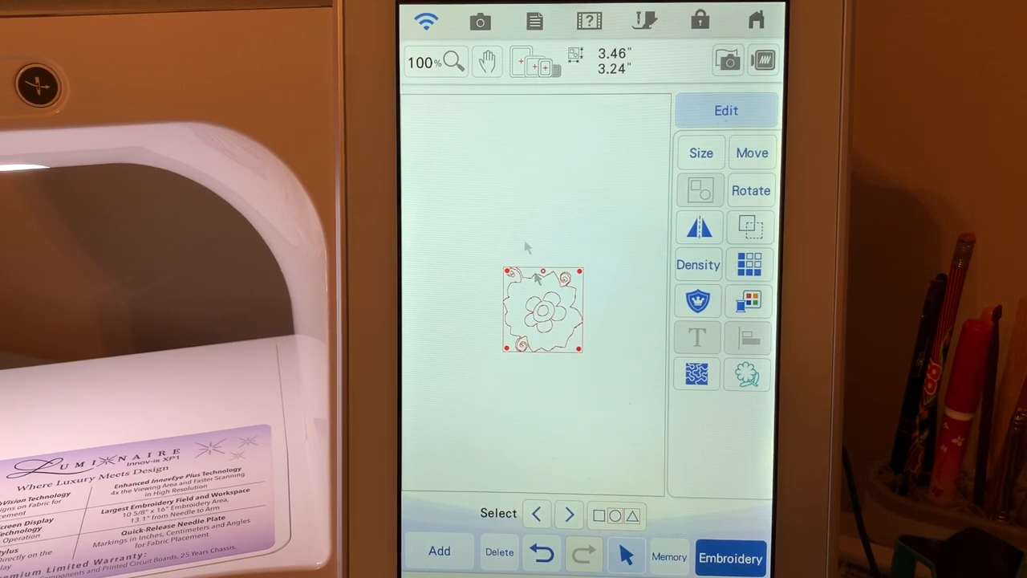
left_click(534, 20)
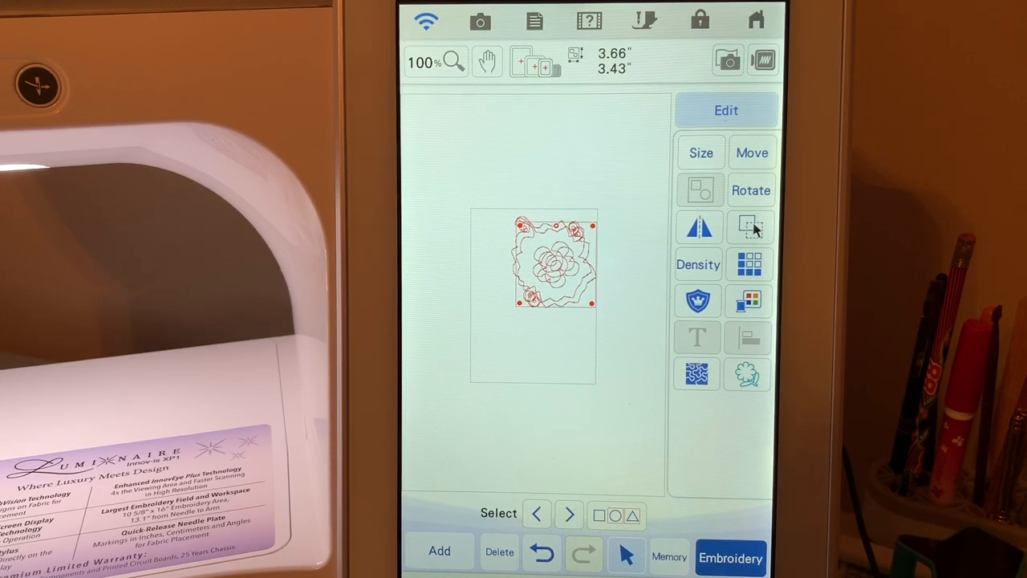
Shrink the duplicate flower placed below the original.
left_click(750, 227)
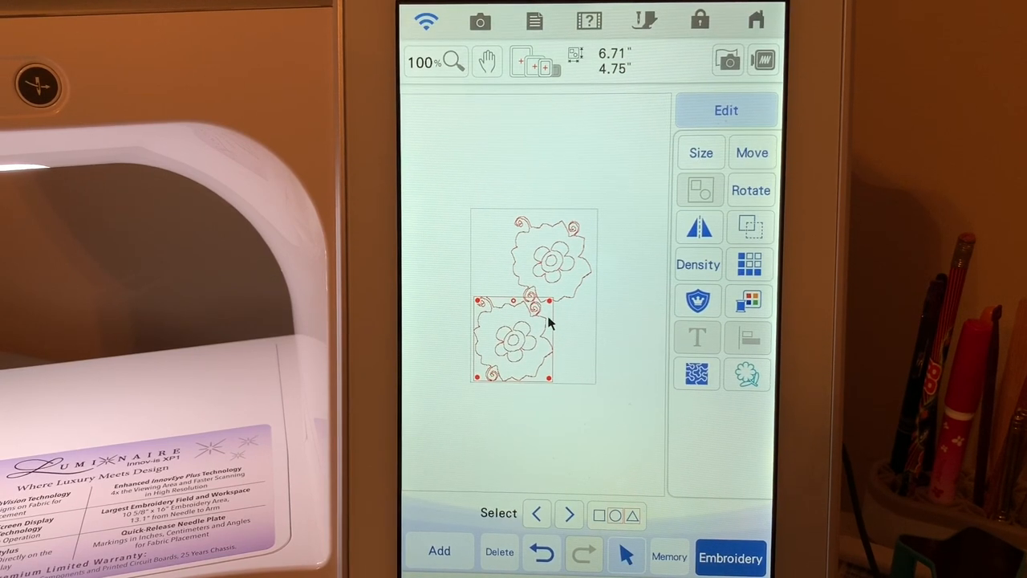
left_click(751, 153)
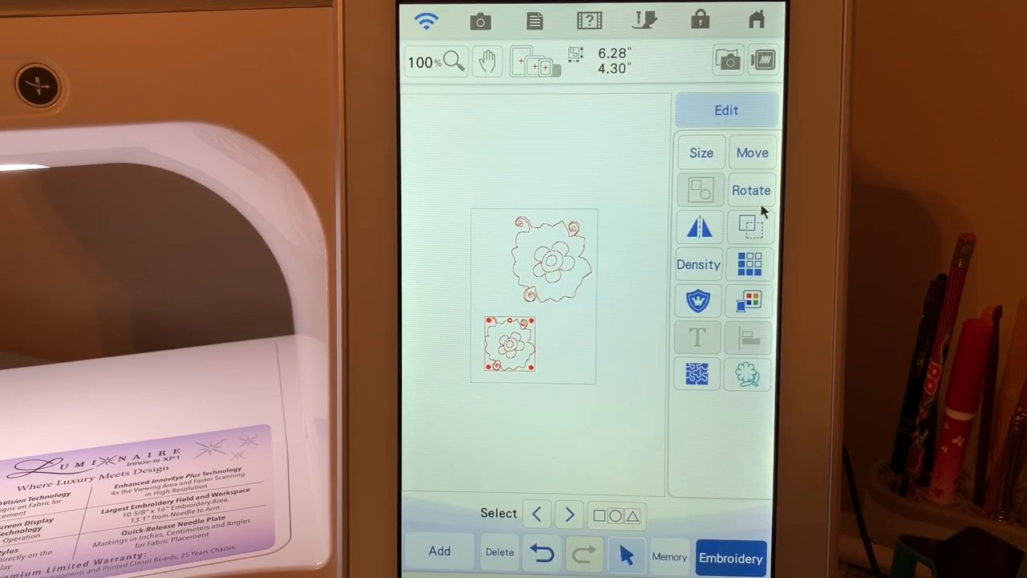
Rotate the smaller flower copy counter-clockwise to 300.0° and confirm.
left_click(750, 191)
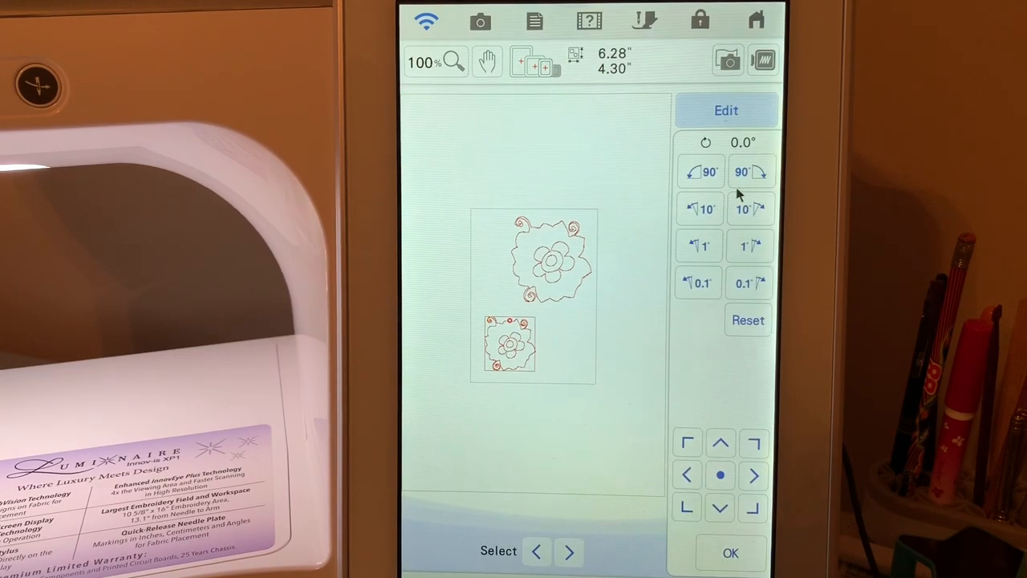
left_click(699, 209)
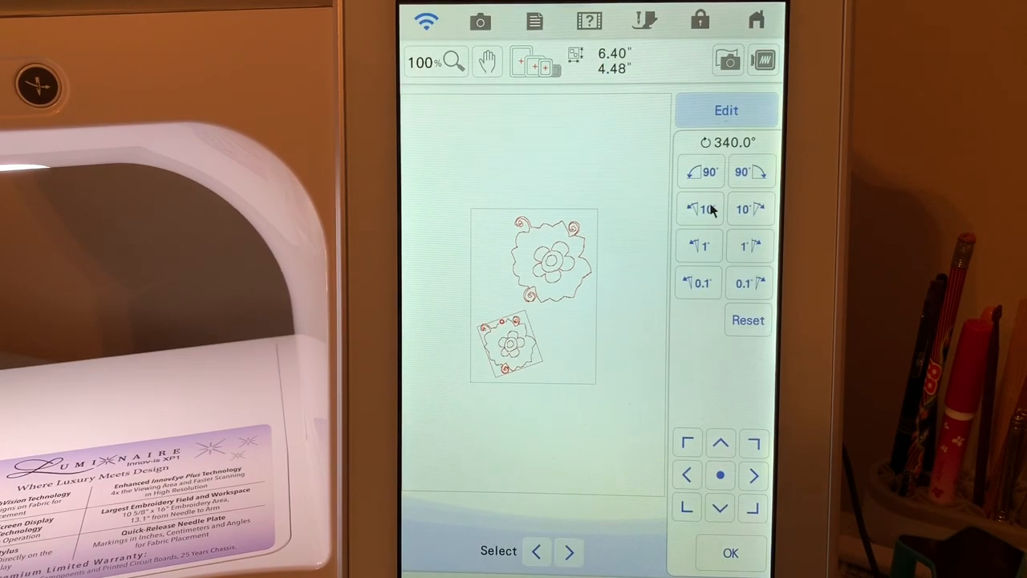
left_click(700, 208)
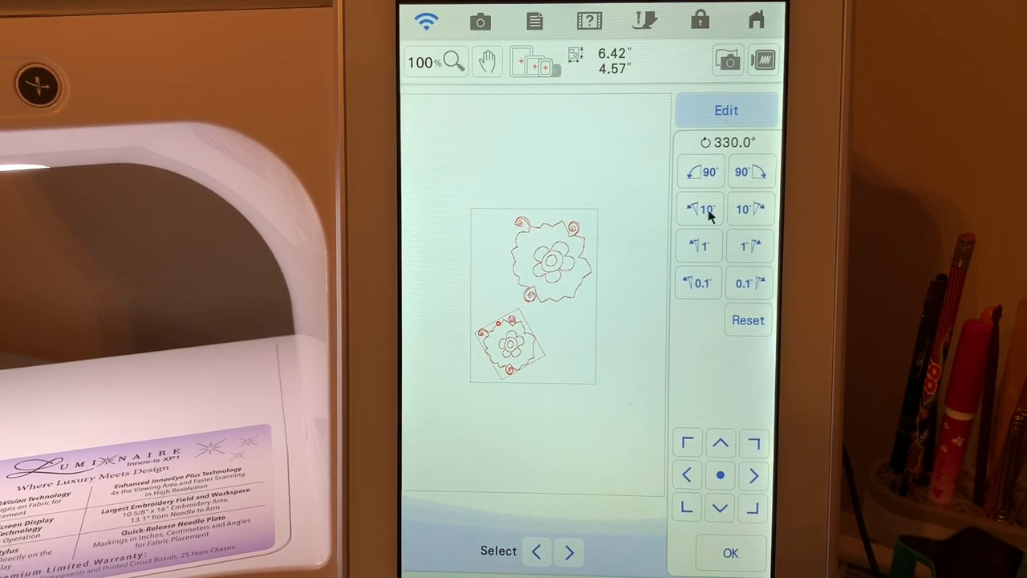
left_click(698, 208)
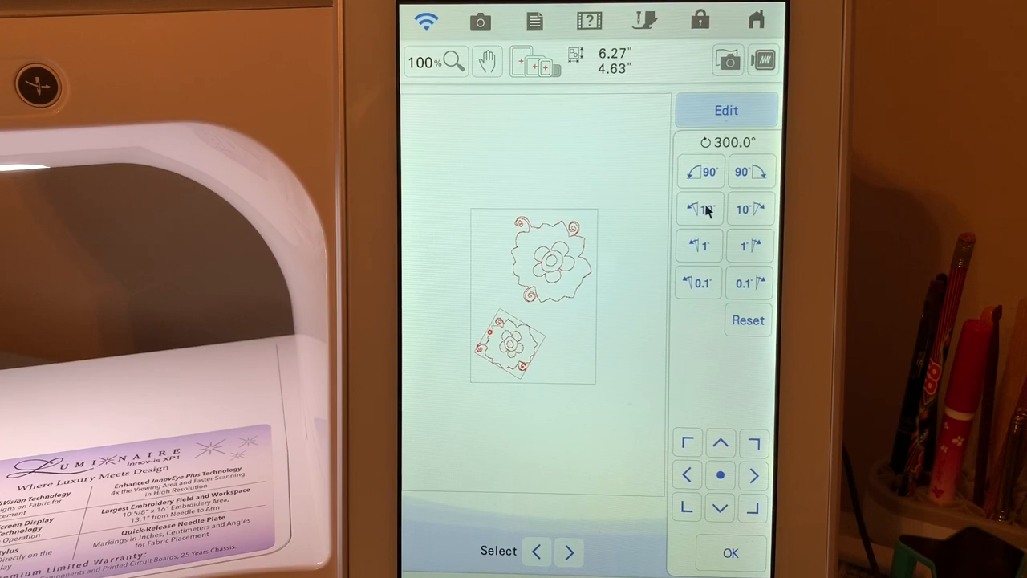
left_click(730, 552)
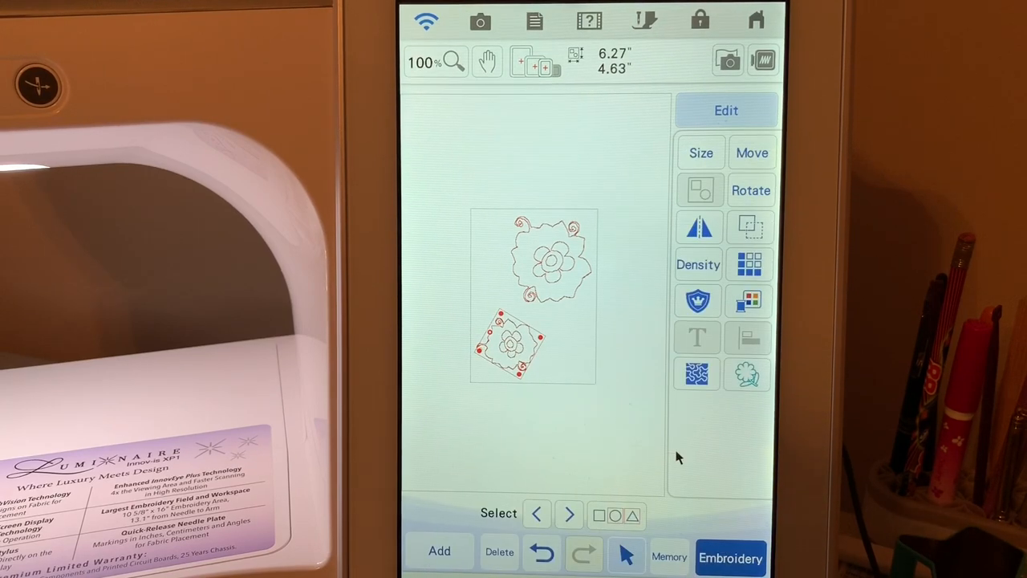